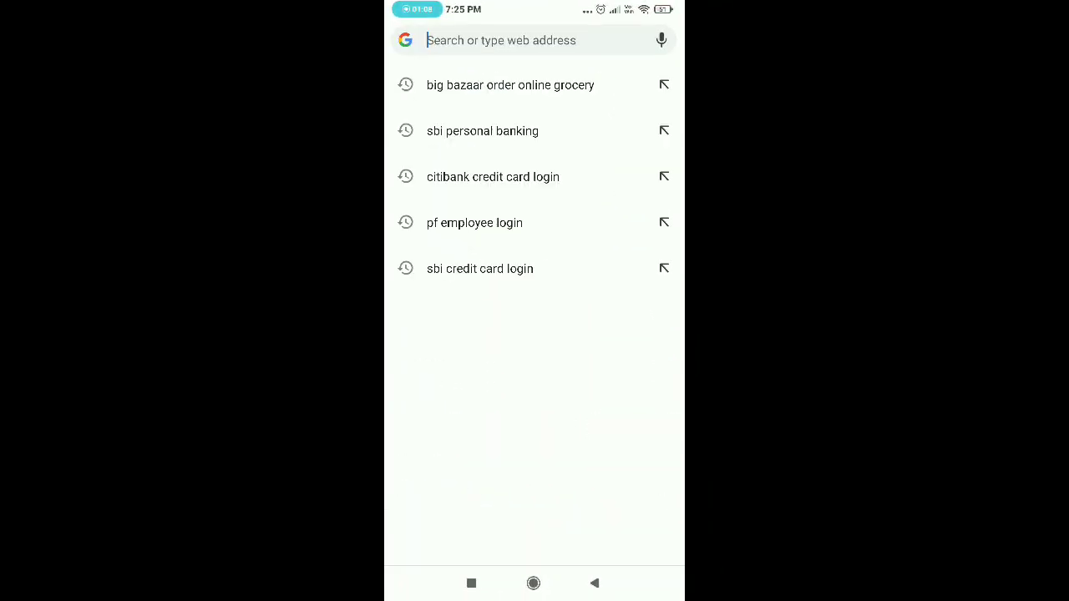
Step: Load the CoWIN home page (cowin.gov.in) in Chrome from the address bar
type("www.icicibank.com")
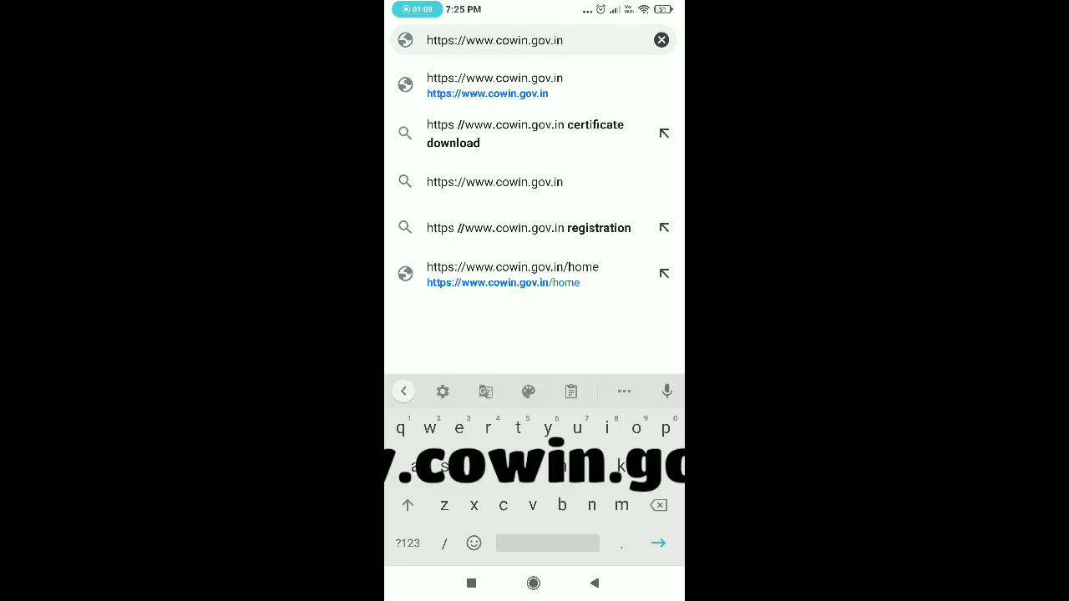
left_click(512, 274)
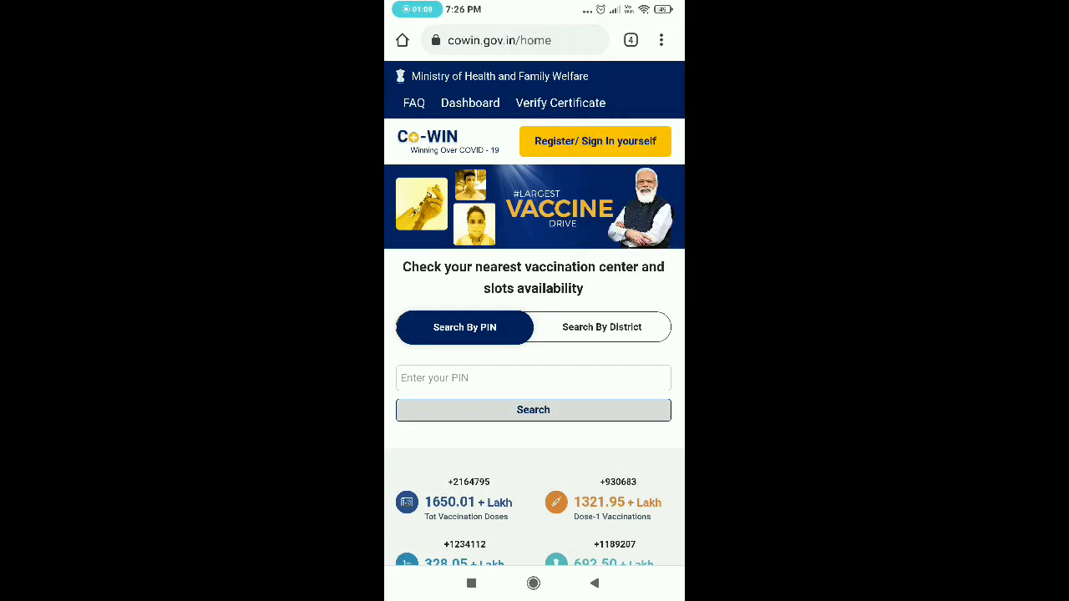
Step: Enter the mobile number 989999999 on the Register/Sign In page and request an OTP
left_click(594, 140)
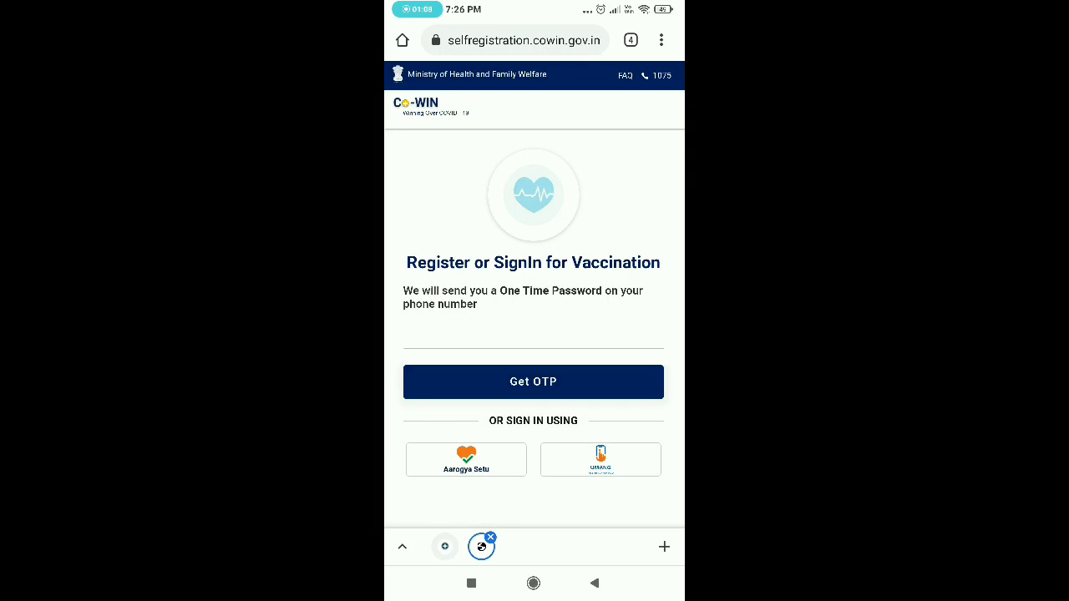
left_click(533, 338)
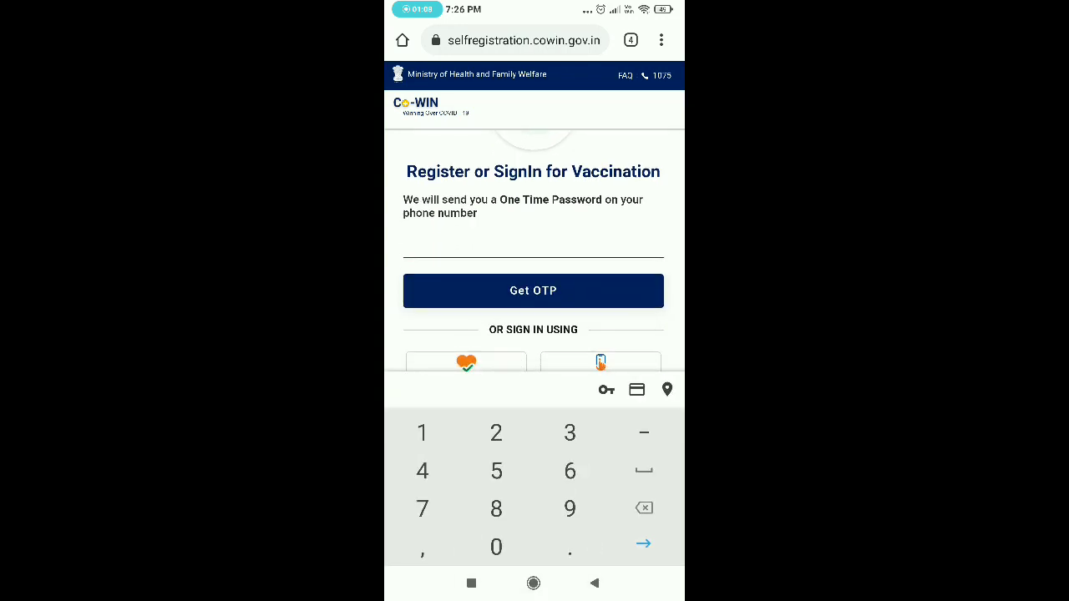
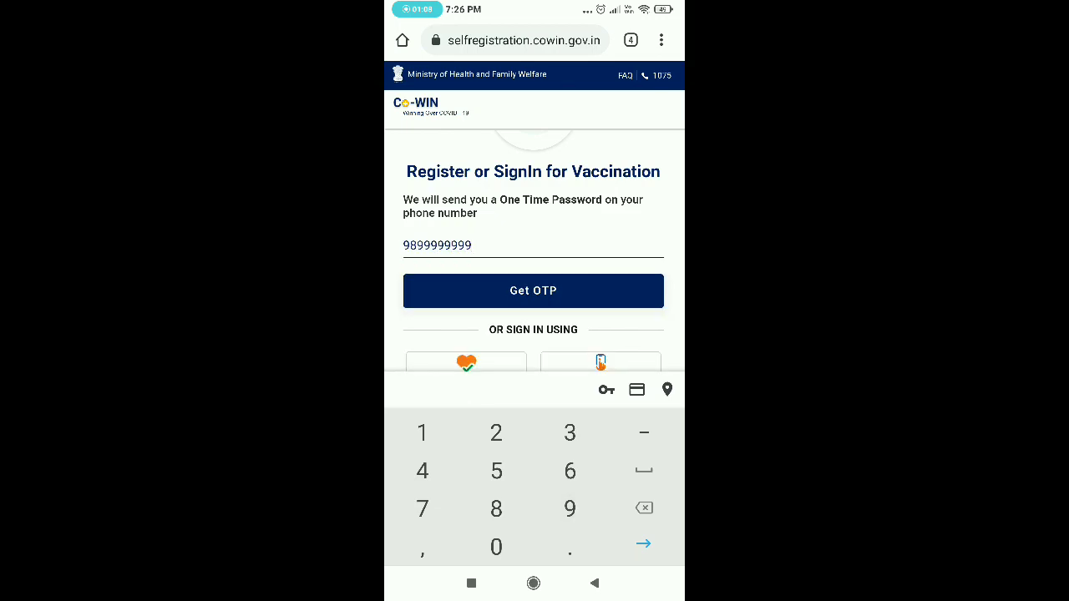
left_click(533, 291)
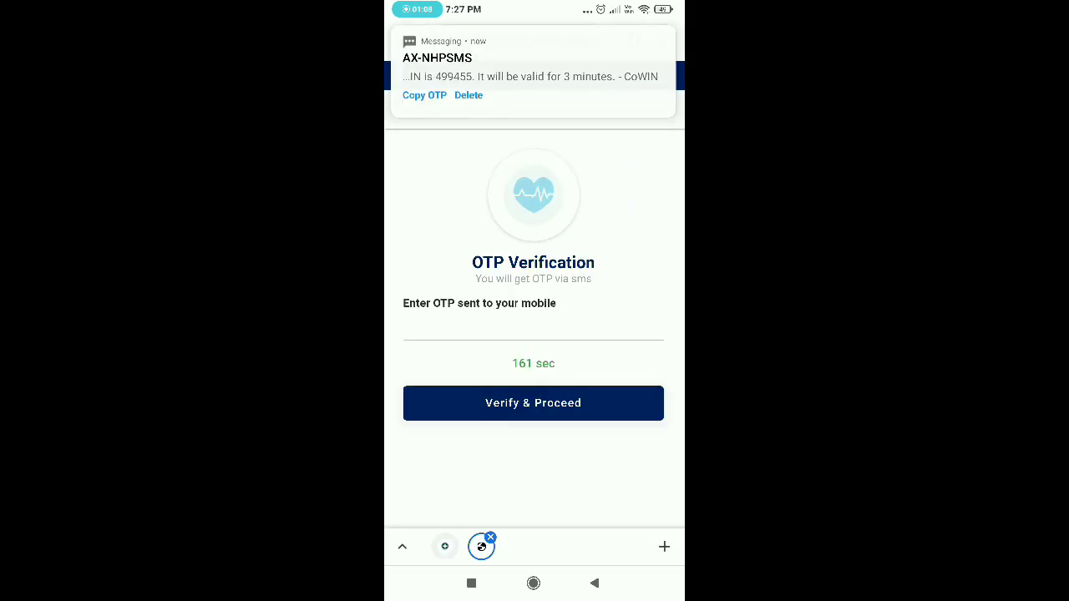
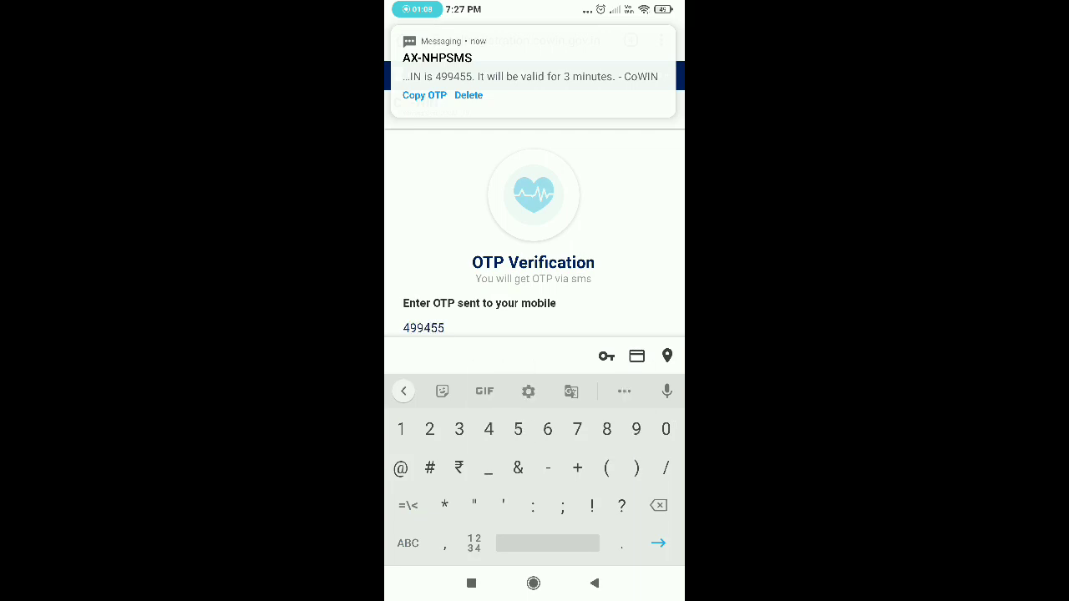
left_click(658, 543)
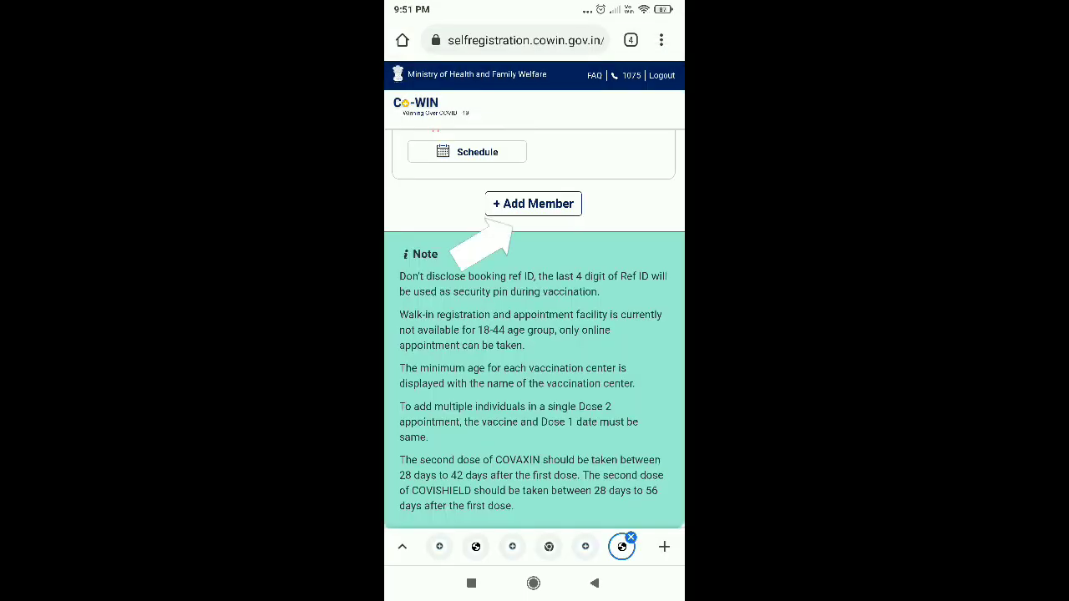
Step: Add a new member with Aadhaar Card as photo ID proof, ready for the Aadhaar number
left_click(533, 203)
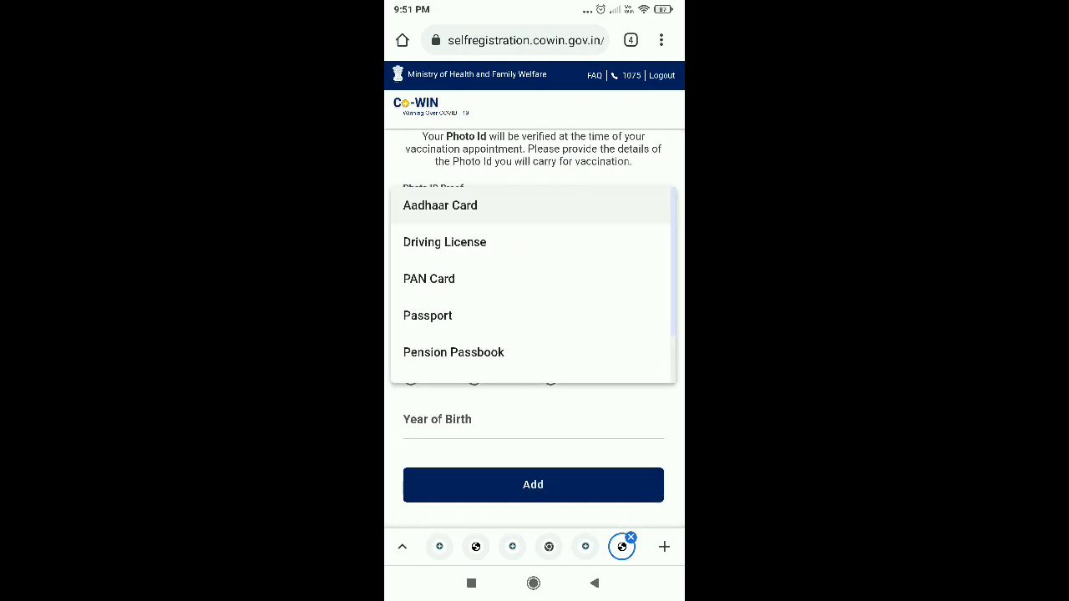
scroll("down", 3)
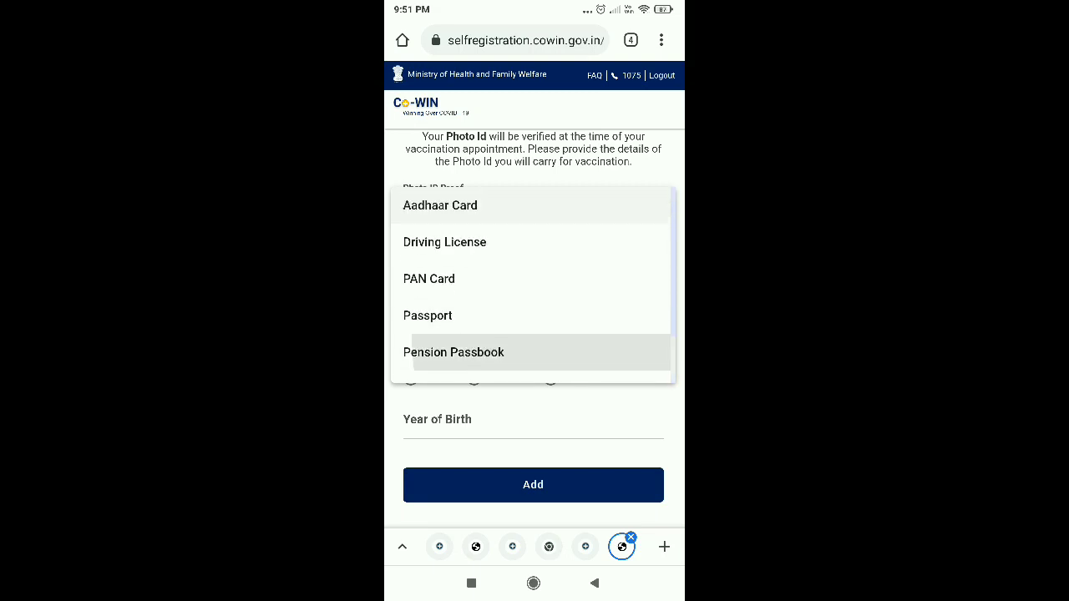
left_click(441, 206)
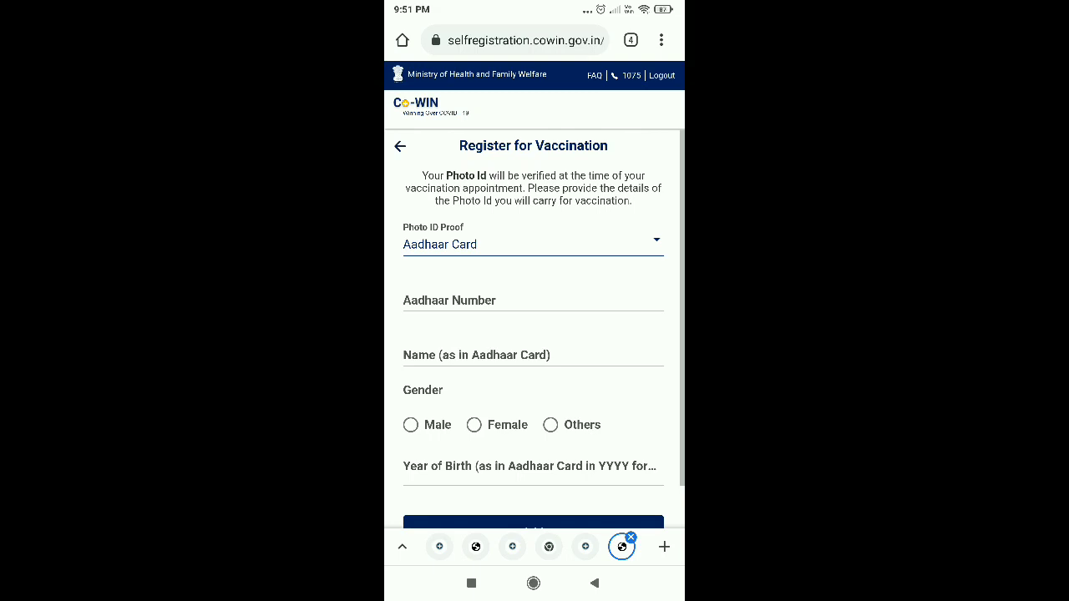
left_click(533, 300)
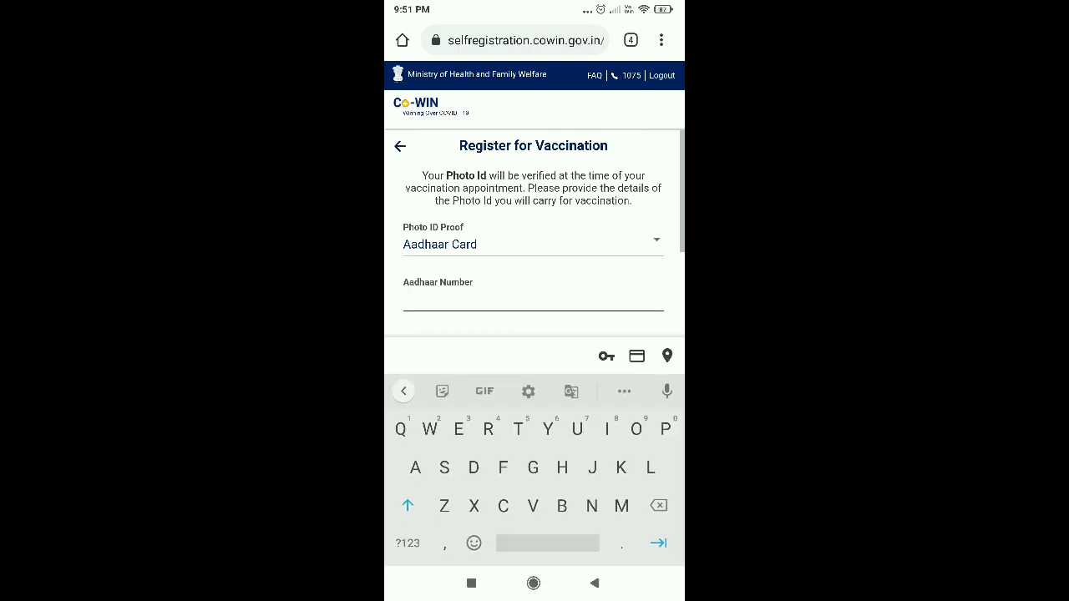
scroll("down", 3)
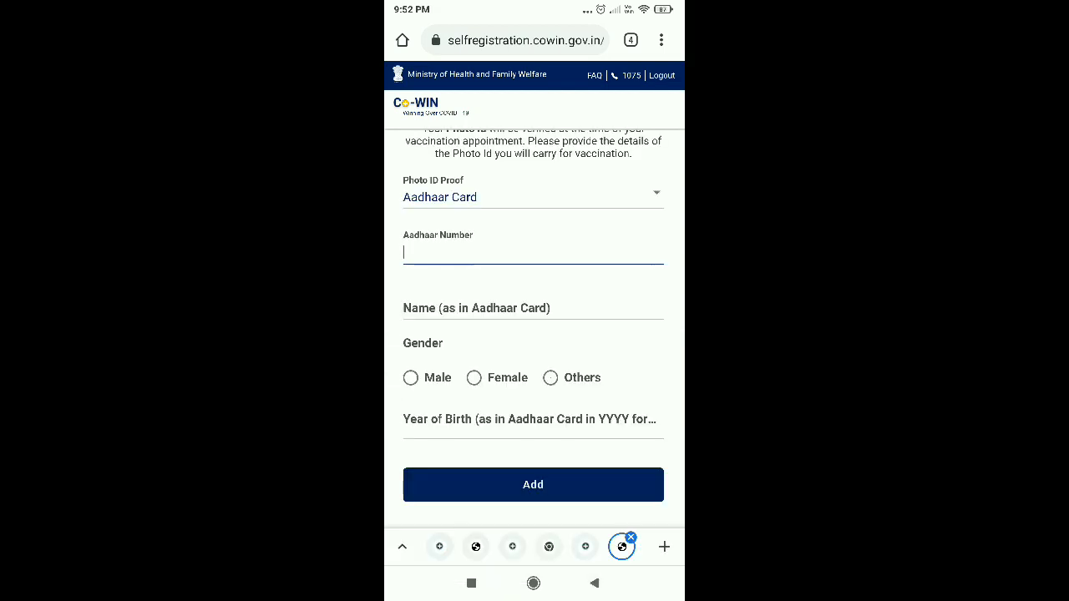
left_click(532, 254)
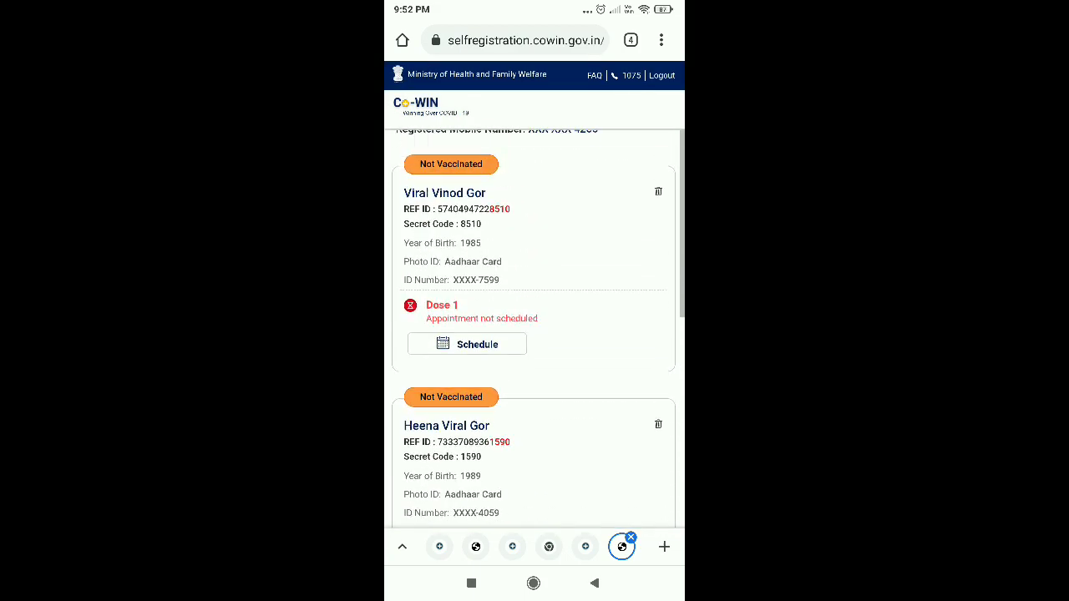
scroll("down", 3)
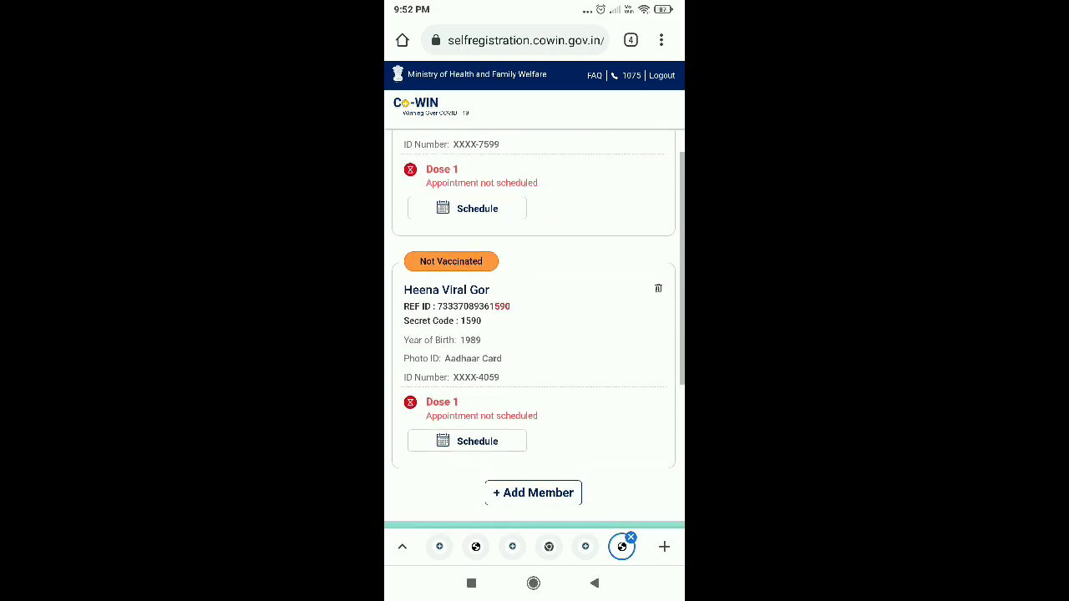
scroll("down", 3)
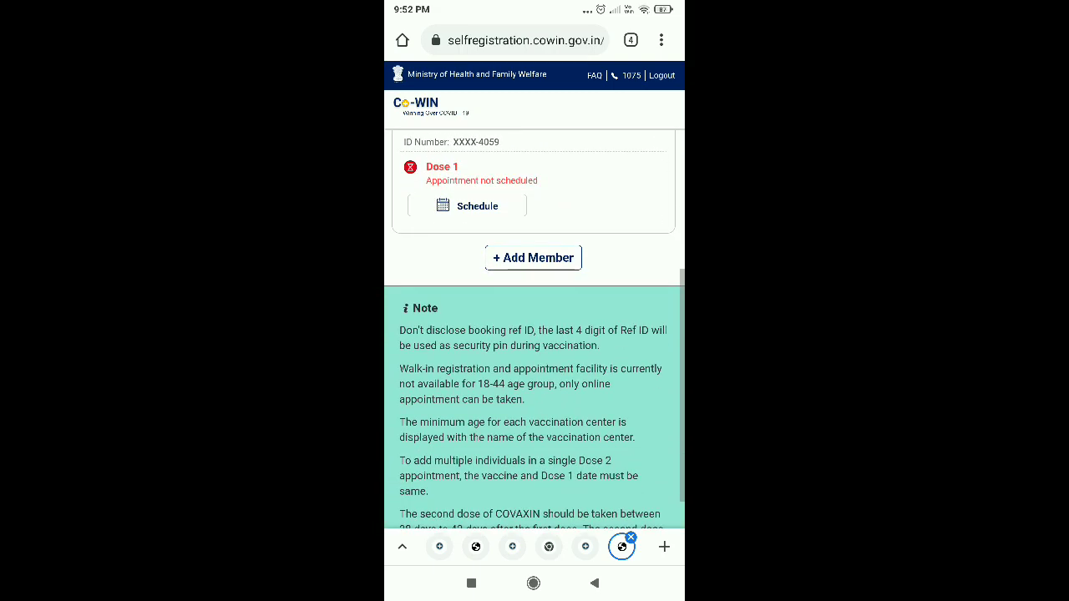
scroll("down", 3)
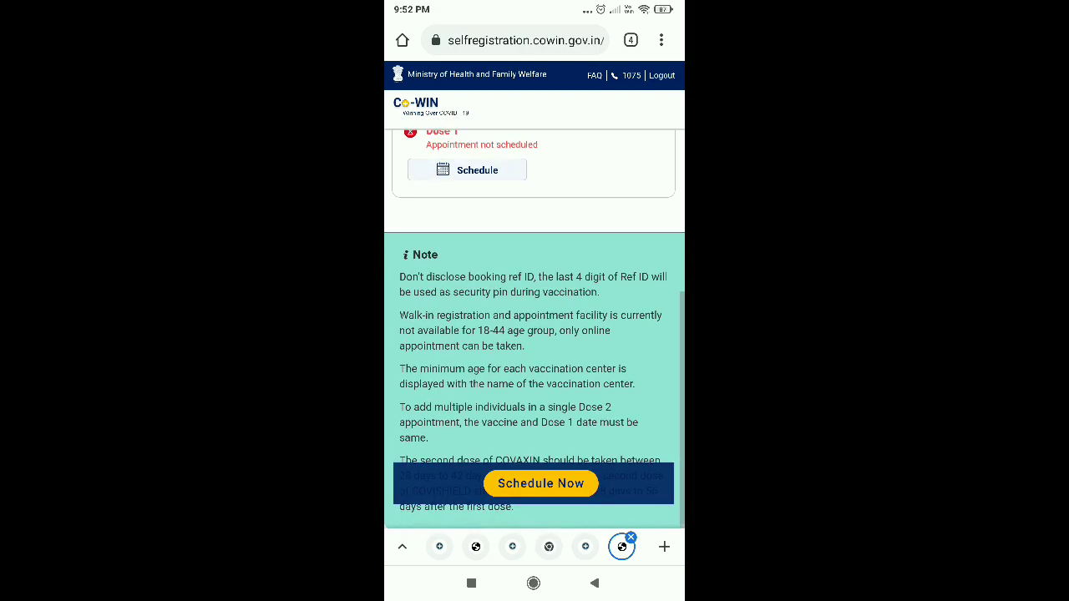
left_click(541, 484)
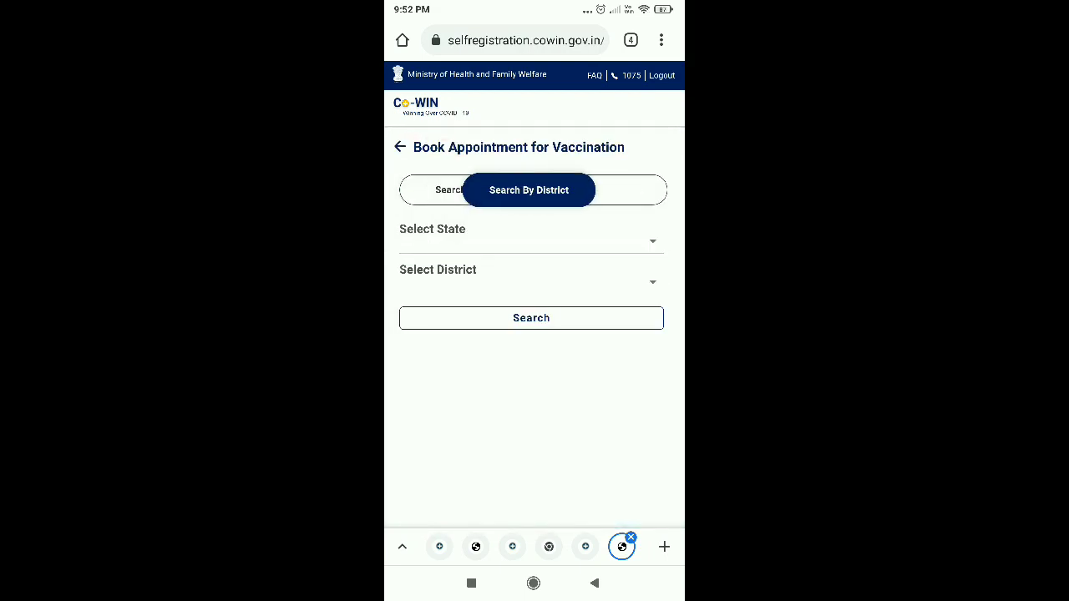
Step: Search vaccination slots by district for Maharashtra, Thane
left_click(531, 240)
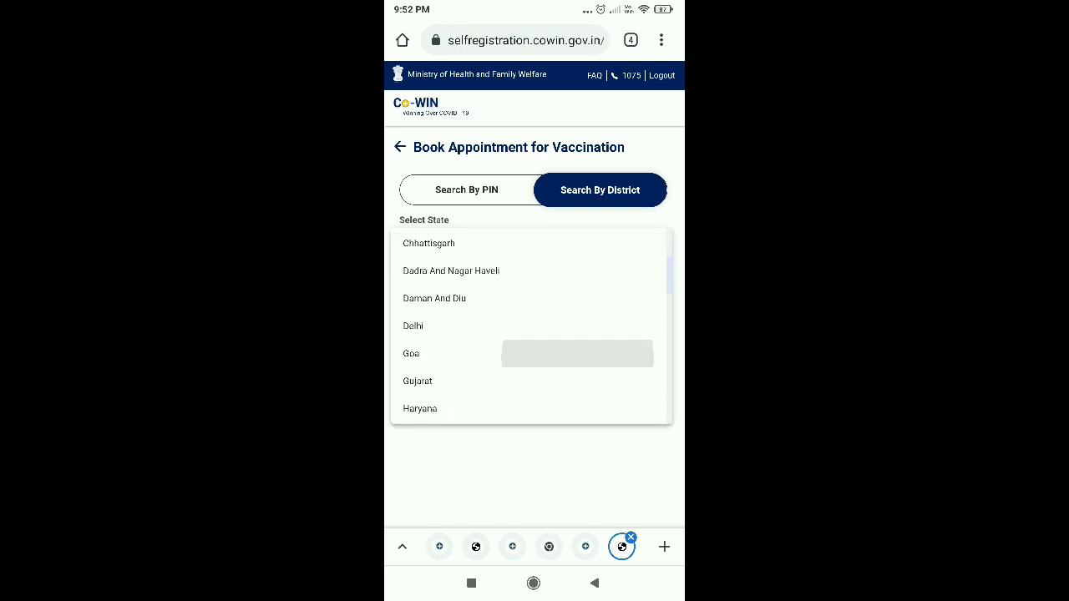
scroll("down", 3)
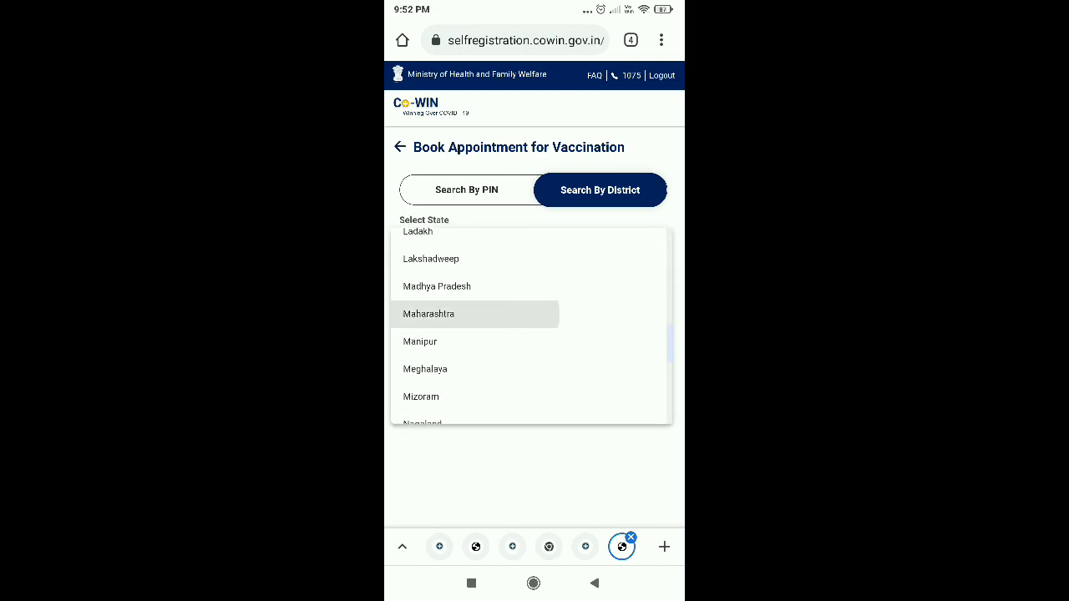
left_click(427, 314)
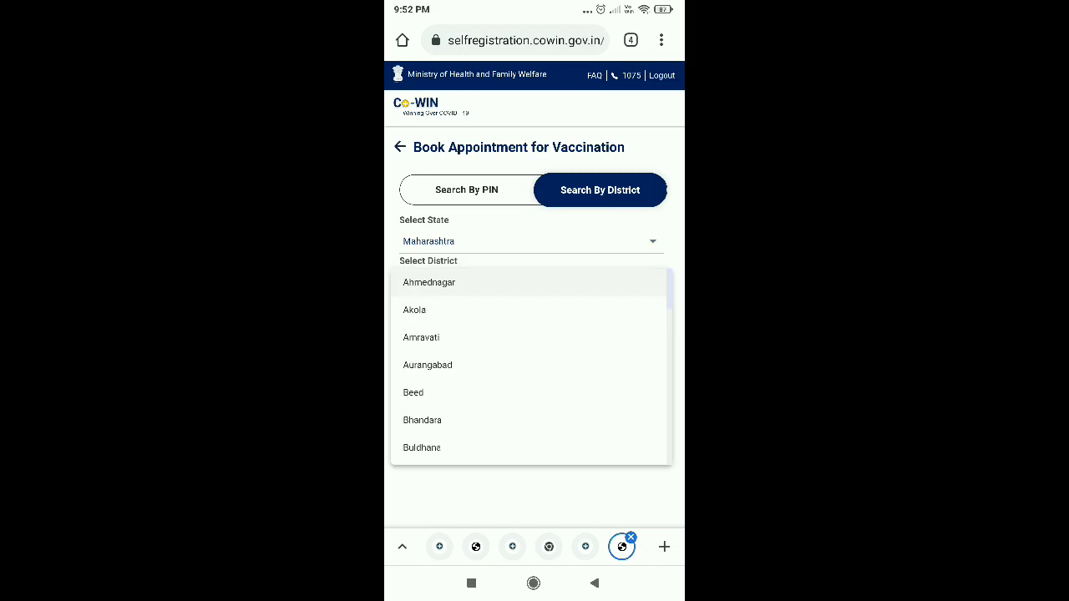
scroll("down", 3)
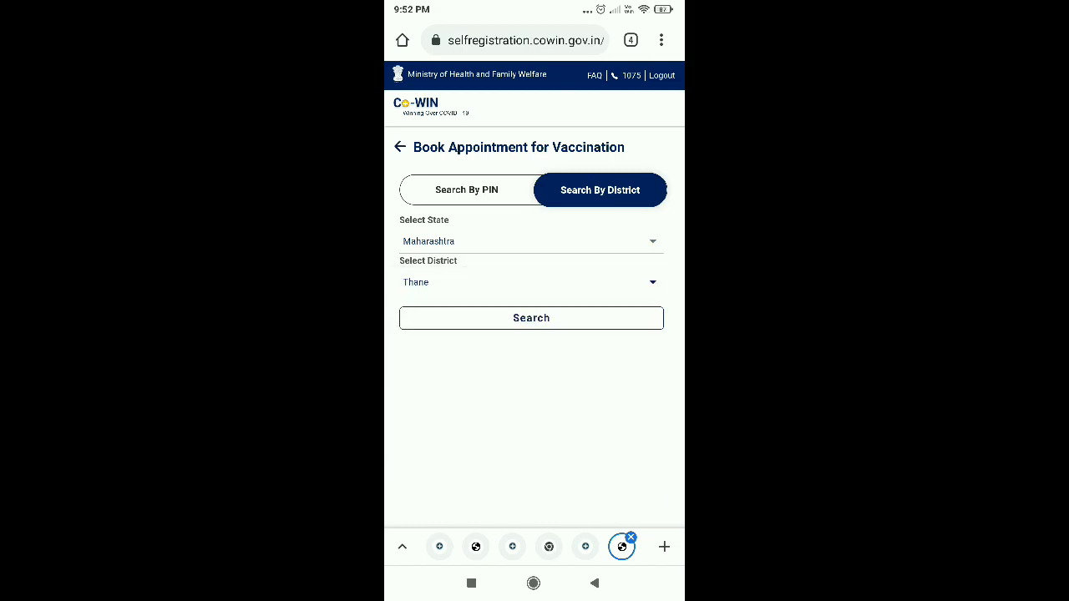
left_click(531, 318)
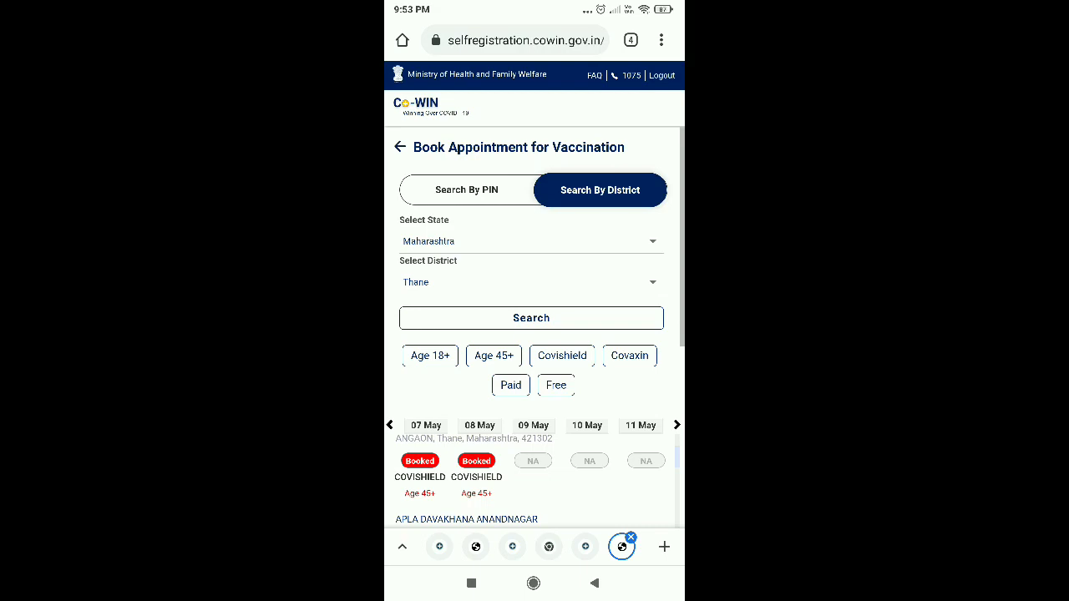
scroll("down", 3)
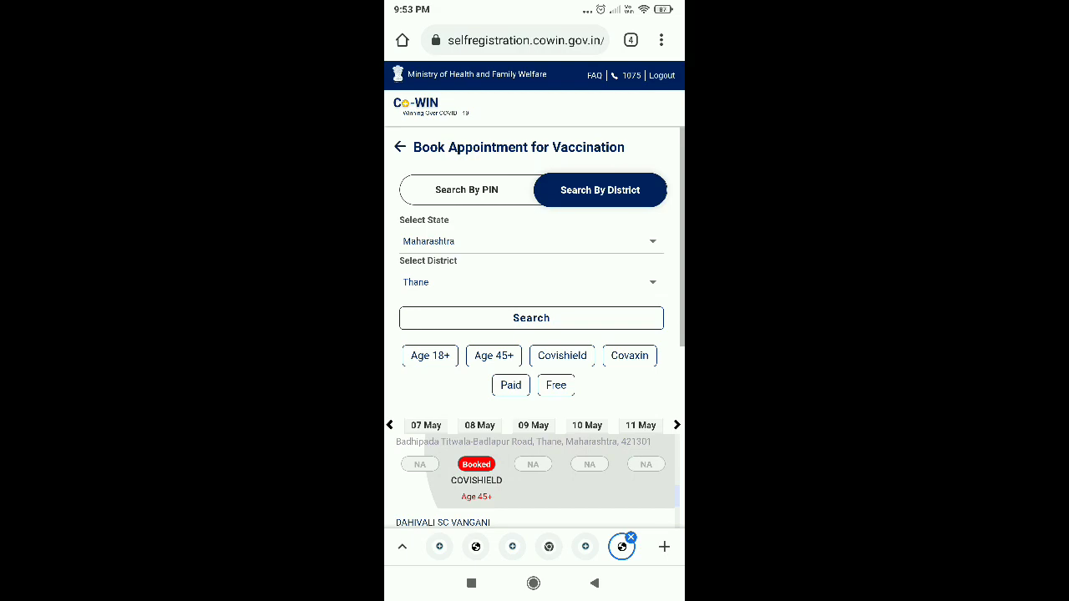
scroll("down", 3)
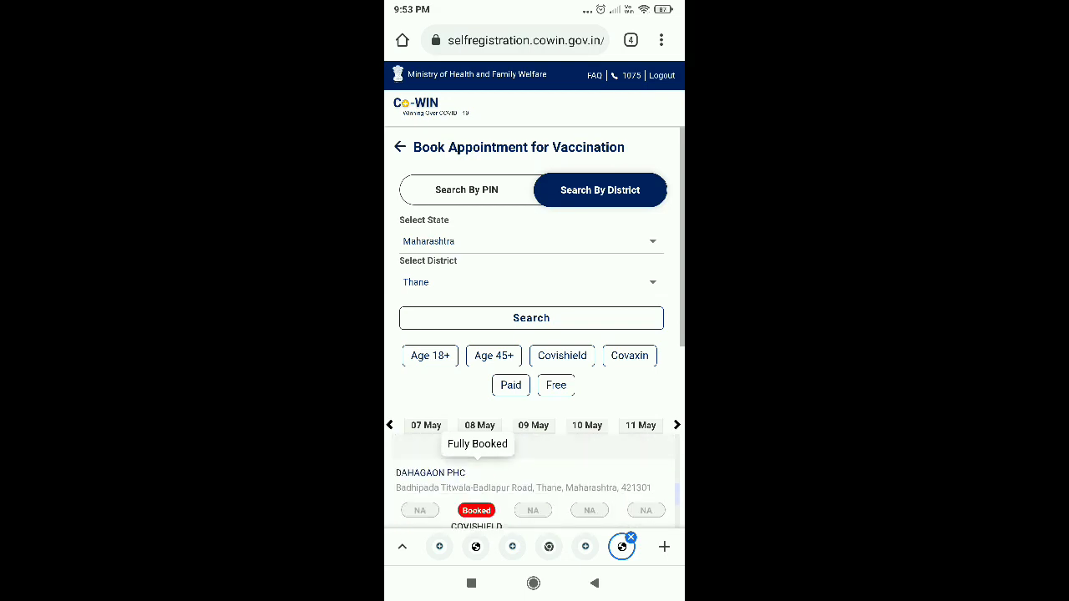
scroll("down", 3)
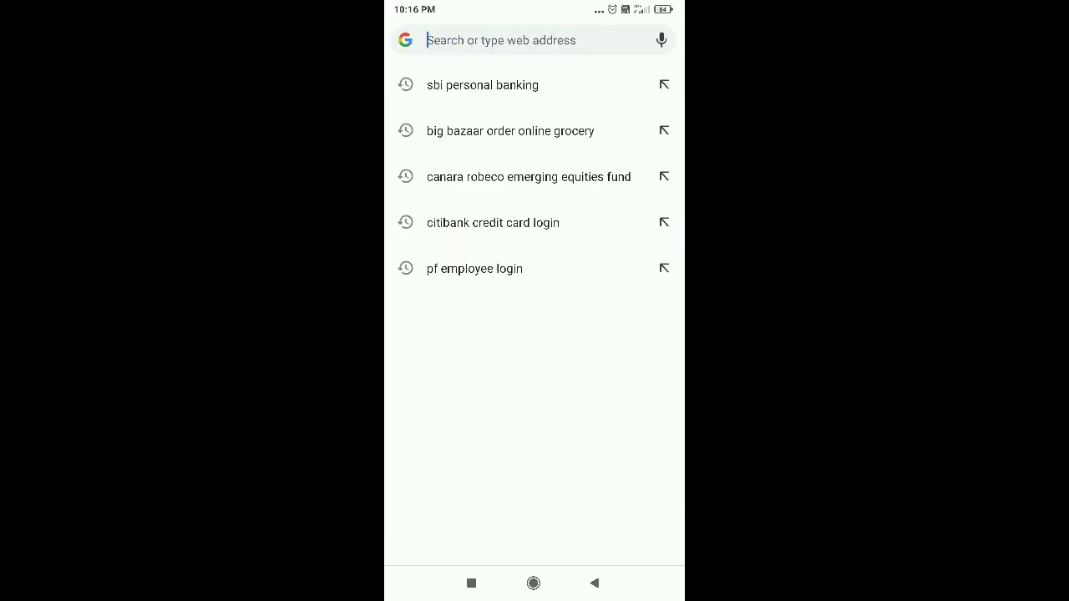
type("https://www.cowin.gov.in")
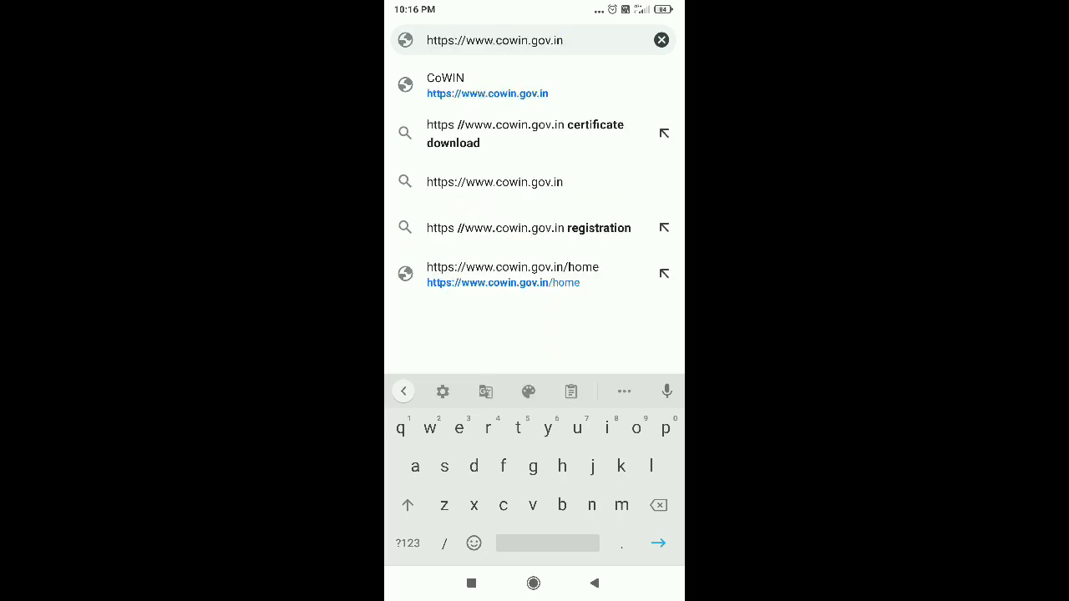
left_click(564, 40)
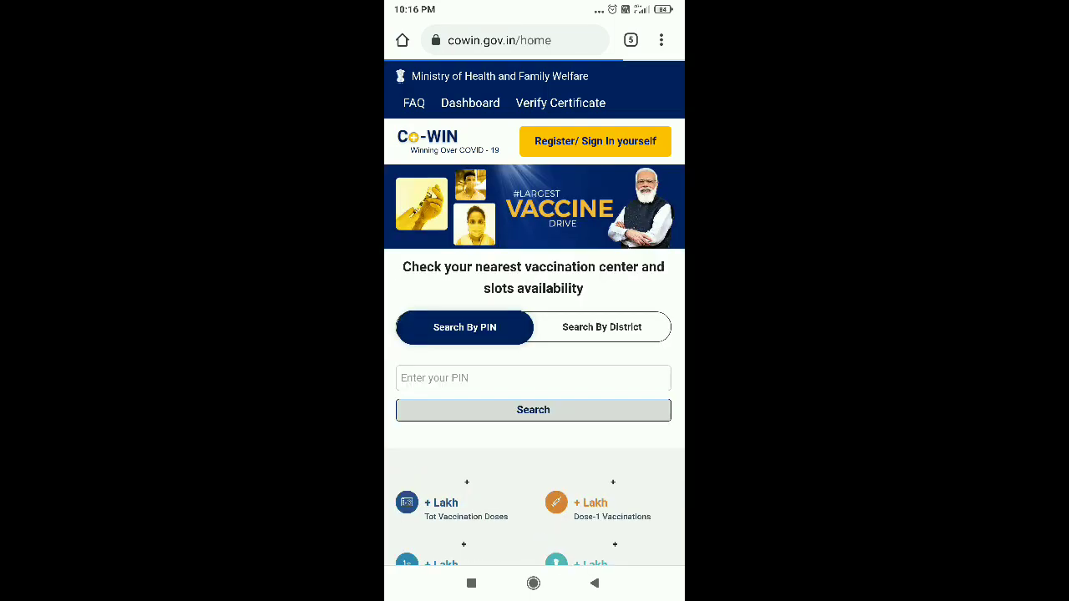
left_click(594, 141)
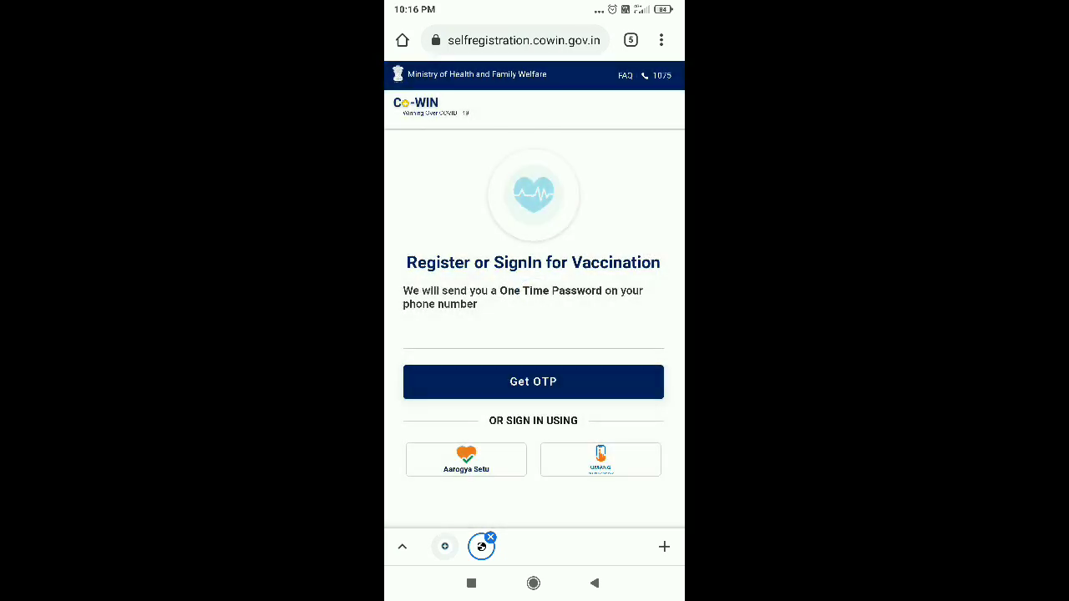
left_click(533, 381)
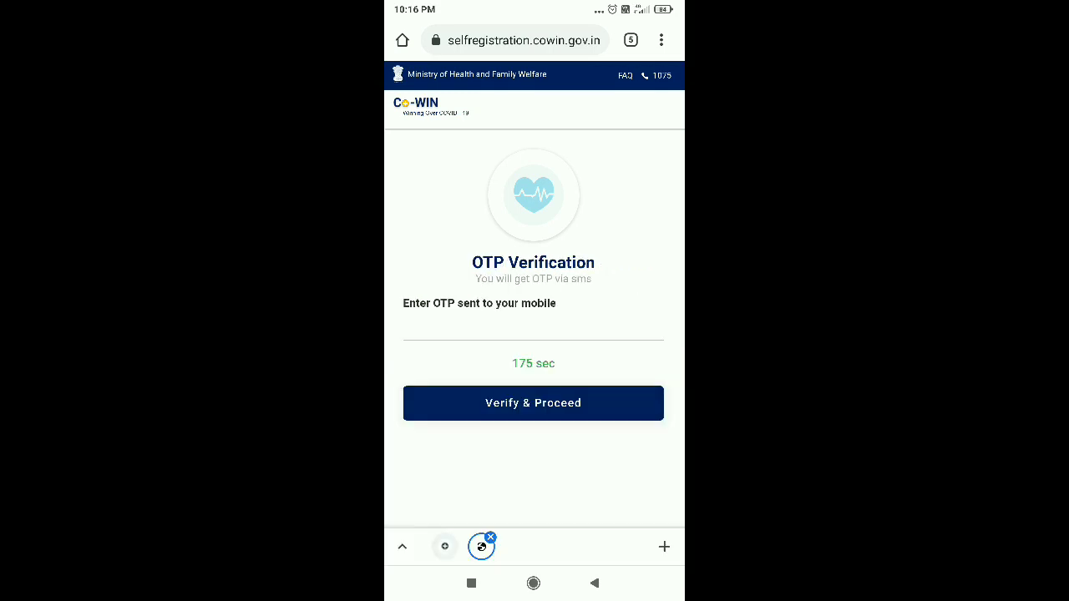
left_click(533, 326)
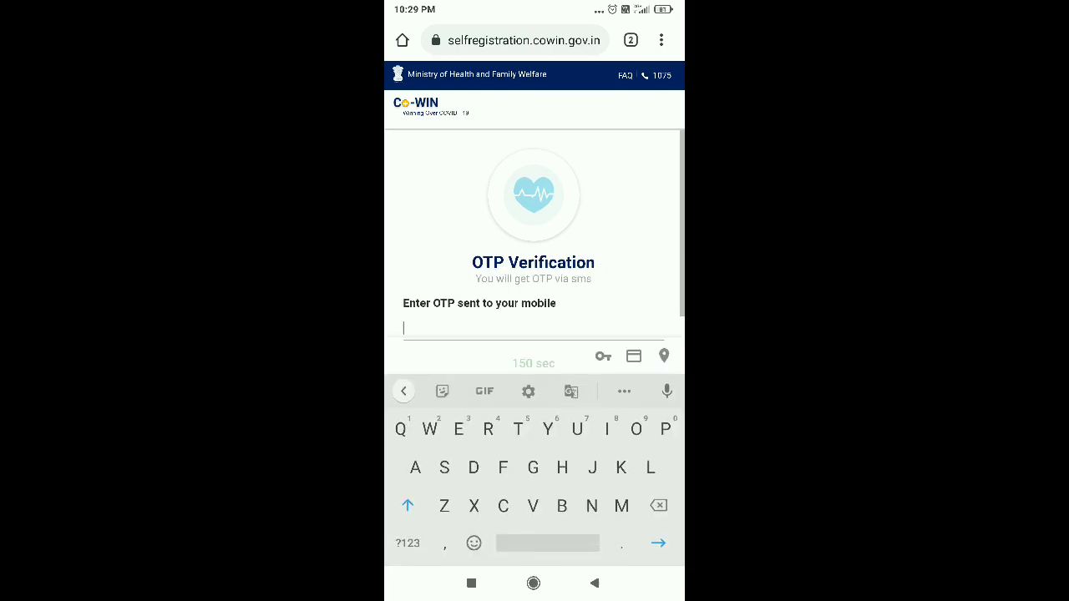
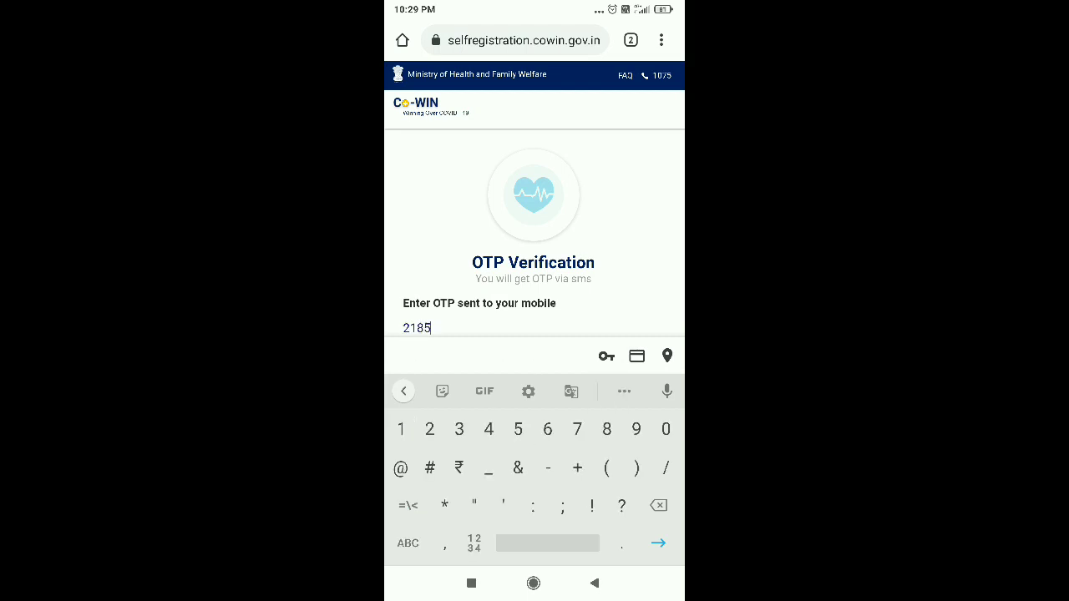
left_click(658, 543)
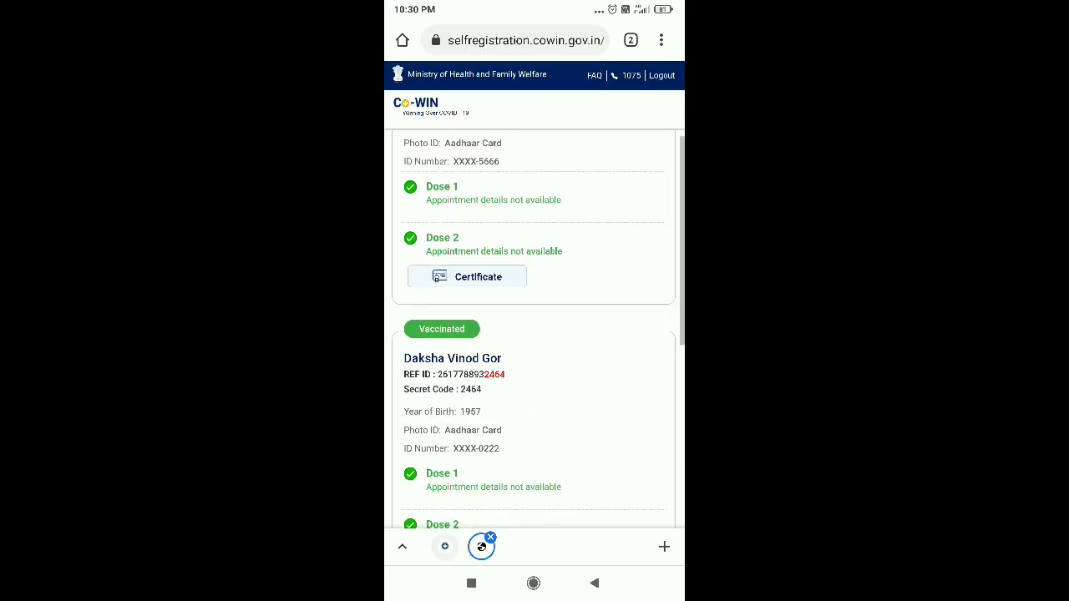
scroll("down", 3)
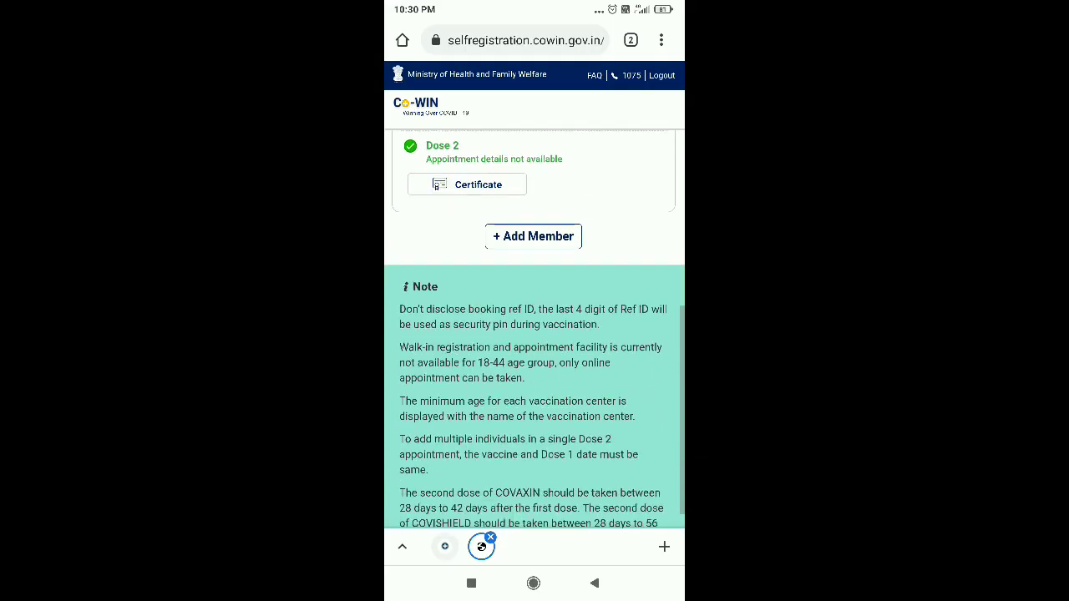
scroll("up", 3)
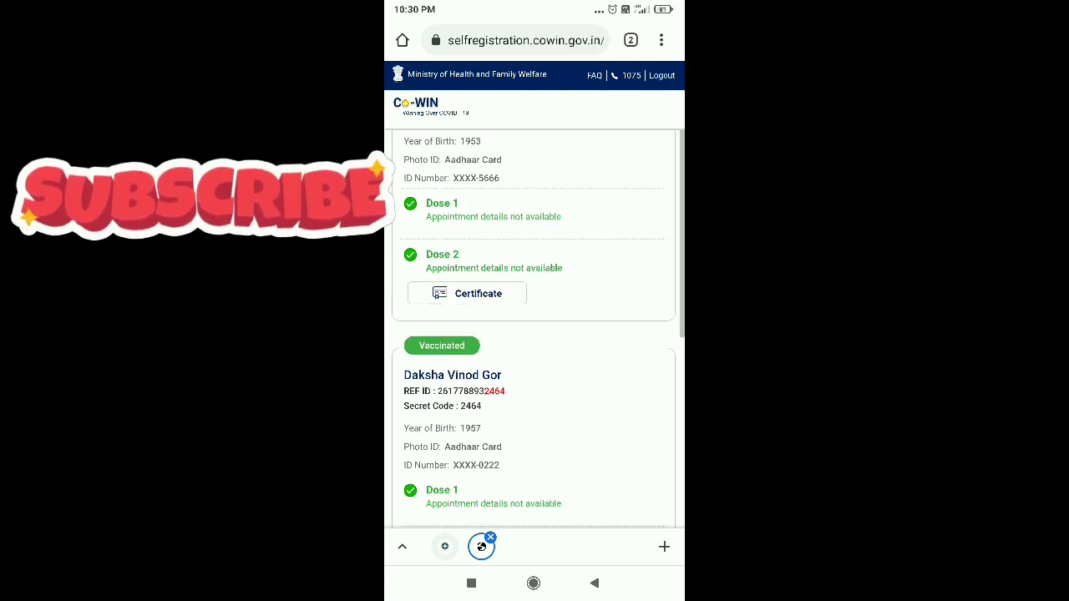
scroll("down", 3)
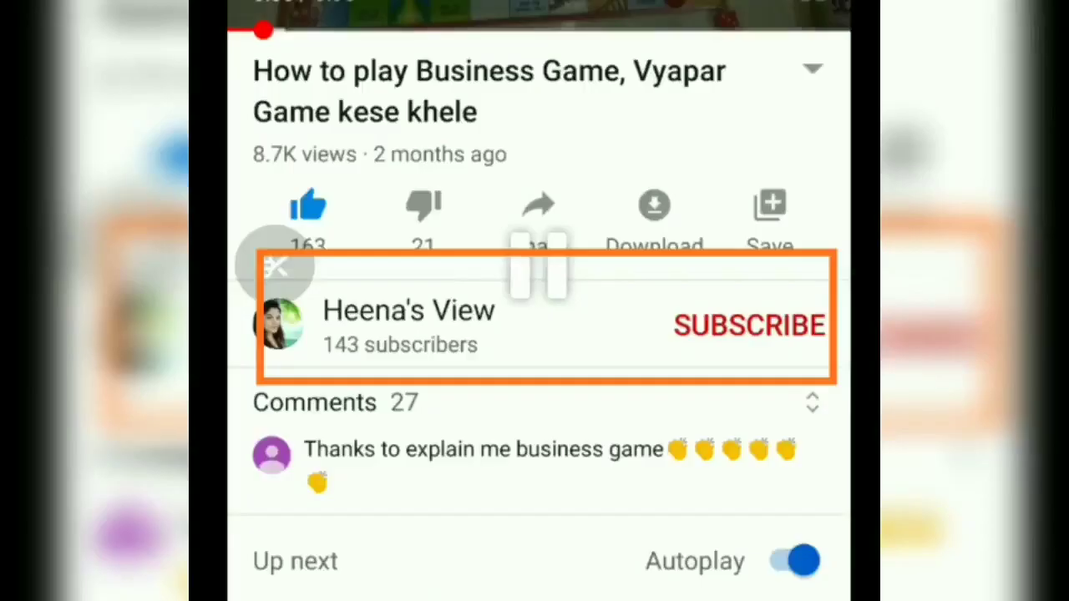
Step: Subscribe to the Heena's View channel and show its notification options
left_click(748, 324)
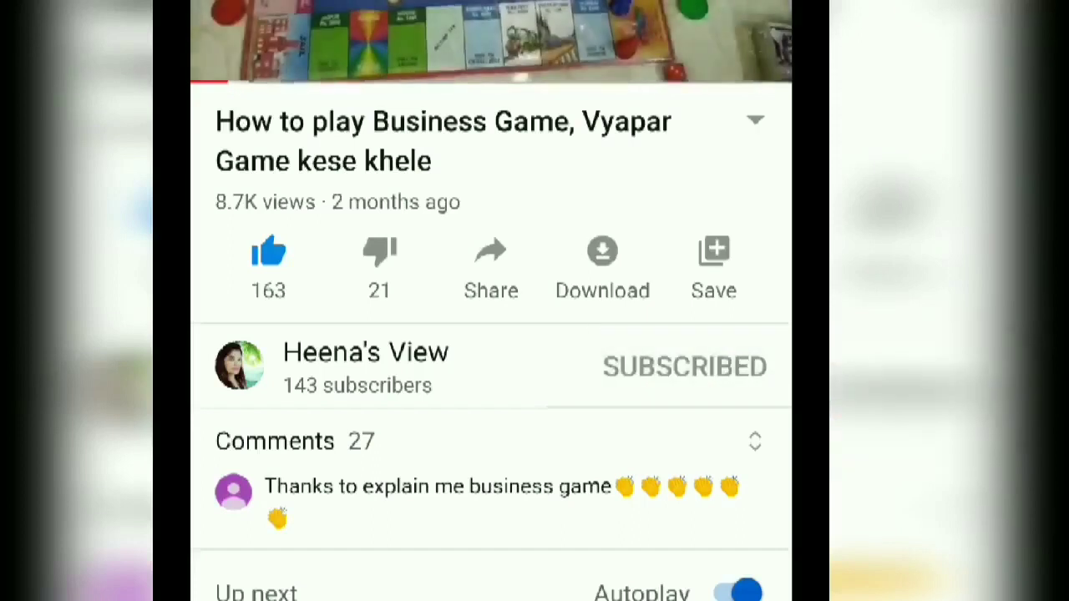
left_click(685, 366)
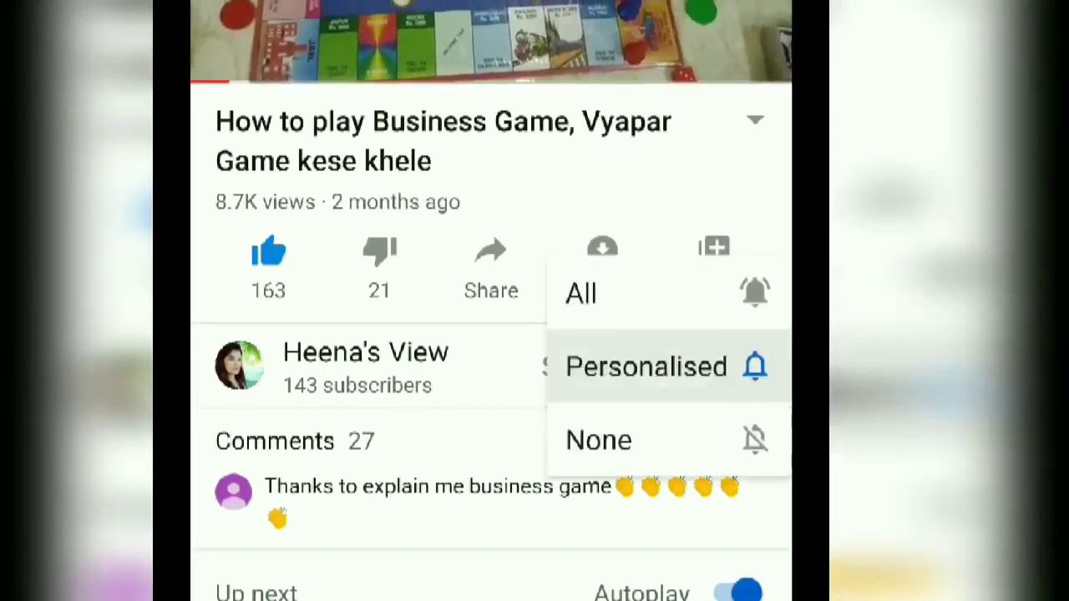